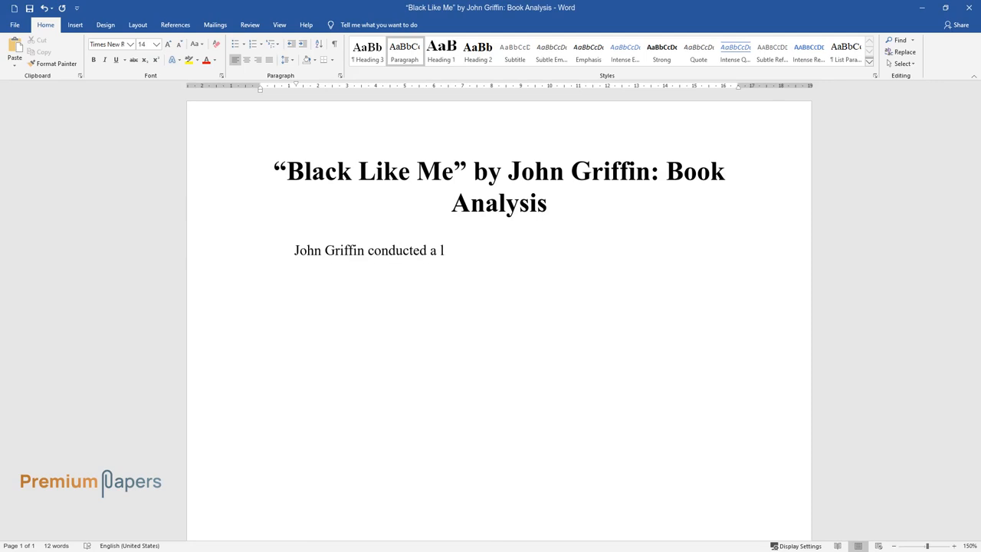
{"action": "type", "text": "ife-changing experiment of turning into a black man. He documented his experience of struggle and survival, and in 1961 published the book called “Black Like Me.” The public c"}
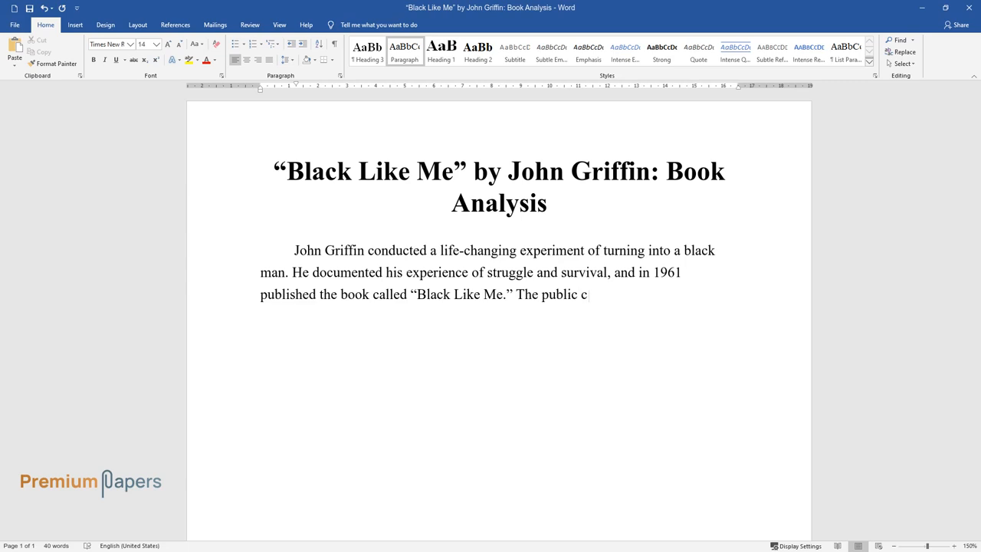
{"action": "type", "text": "riticized Griffin as he had dared to reveal an unpleasant truth. He took his experiment"}
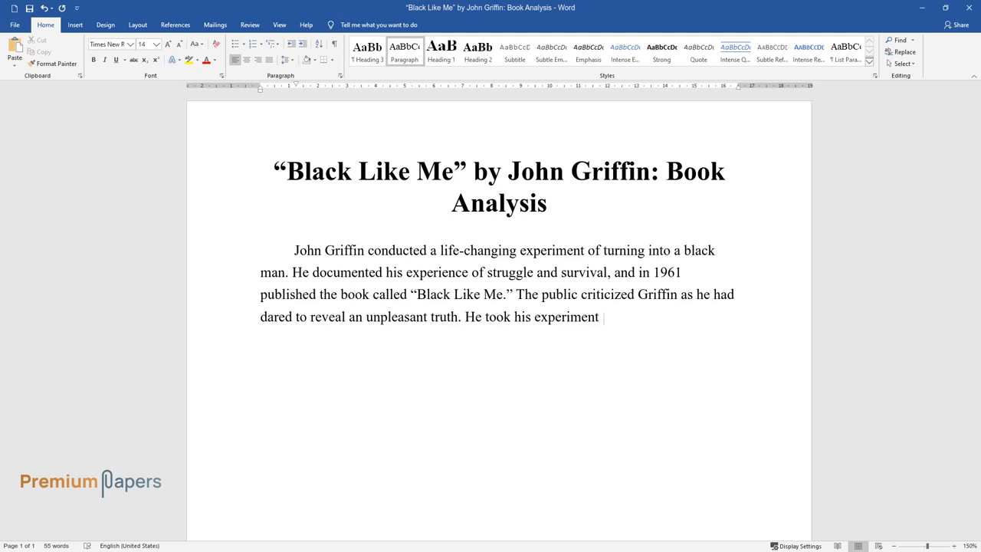
{"action": "type", "text": "seriously, consulting dermatologists and sitting long hours under a sunlamp. The author"}
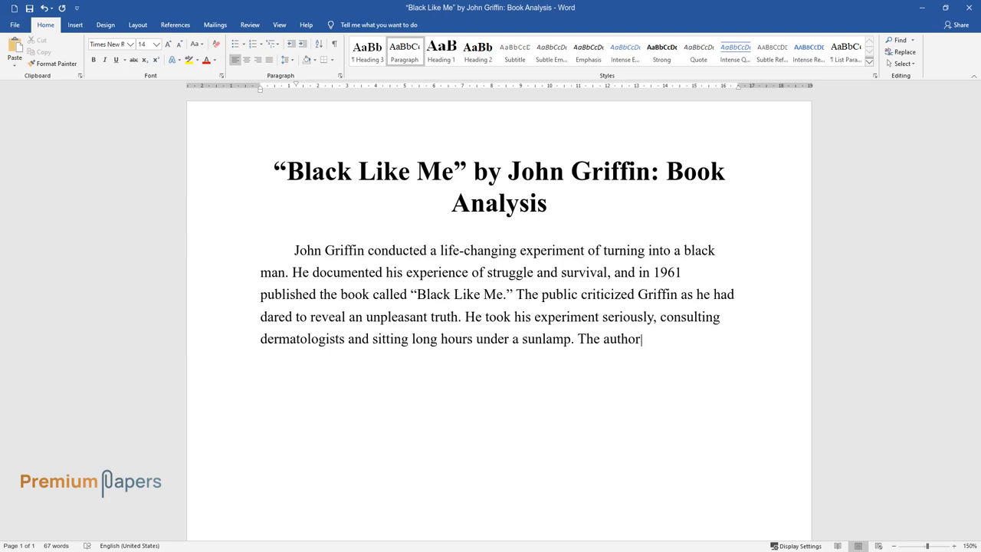
{"action": "type", "text": "managed to change his appearance beyond recognition to create another personality. Throughout the journey across Southern states, he faced hatred, disdain, and disappointment"}
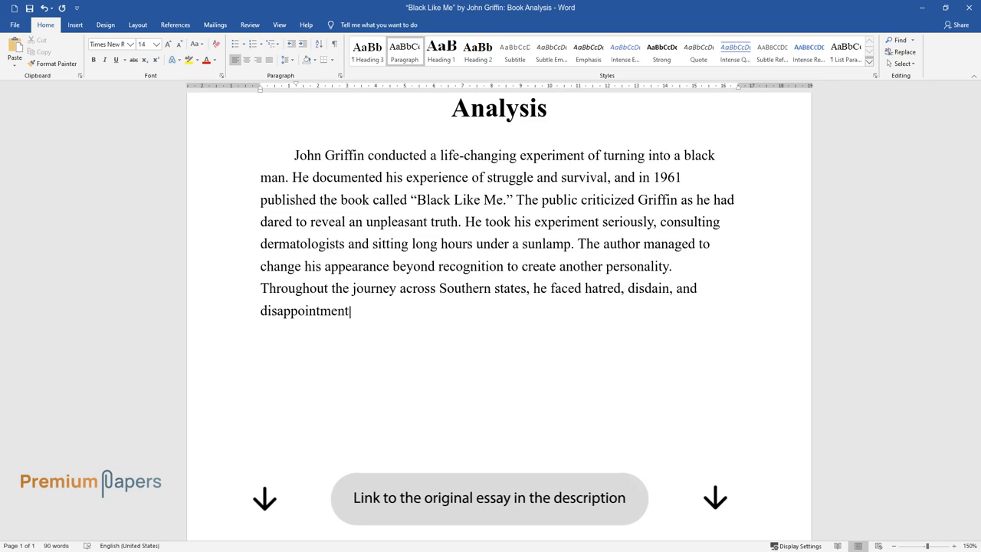
{"action": "type", "text": "in the idea of universal human rights. As Griffin tried to survive and work through his"}
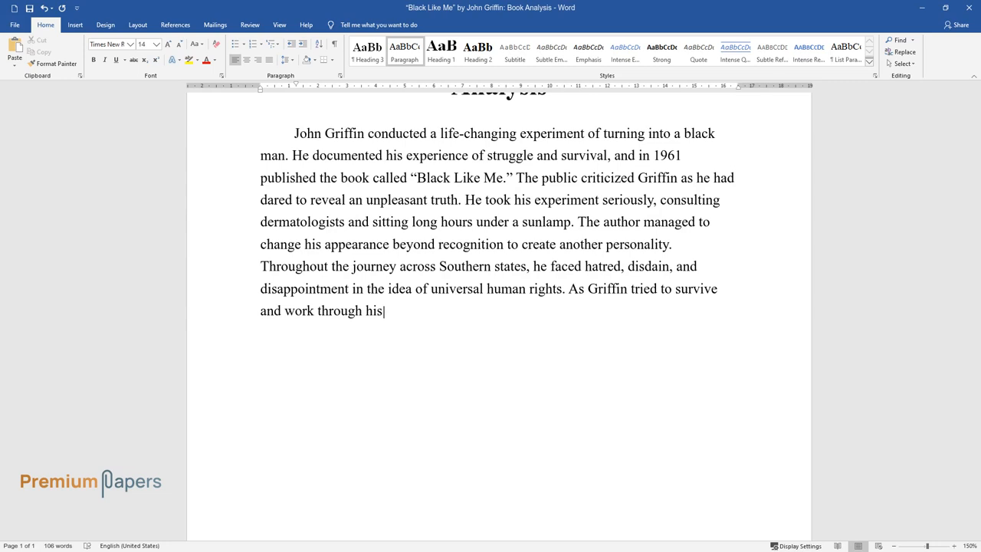
{"action": "type", "text": "way as a black man, he changed his behavior and went against who he was. This essay dw"}
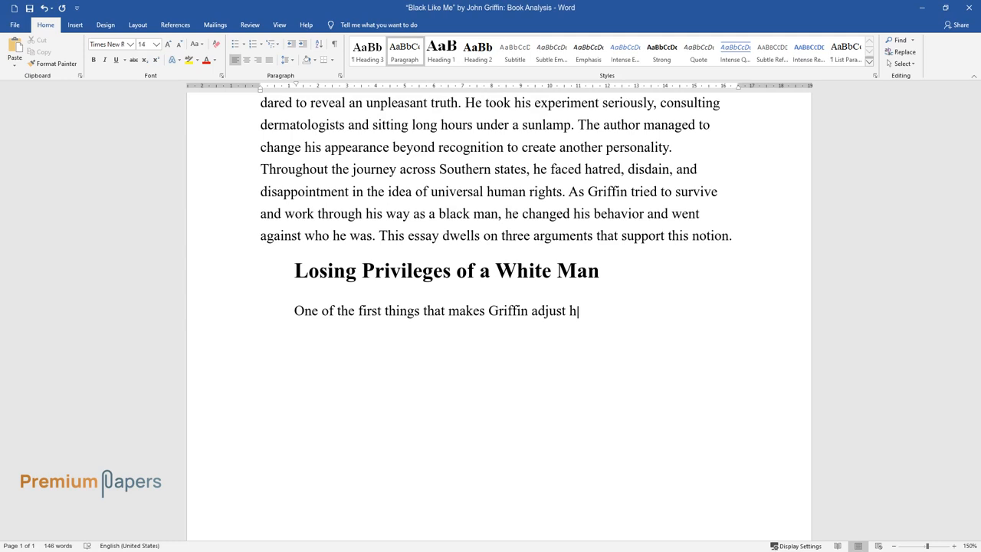
{"action": "type", "text": "is actions is the sudden absence of white privilege. Even though he feels the same, Griffin has to realize that the outer world sees him as an unworthy man. The writer highlights, “But now,"}
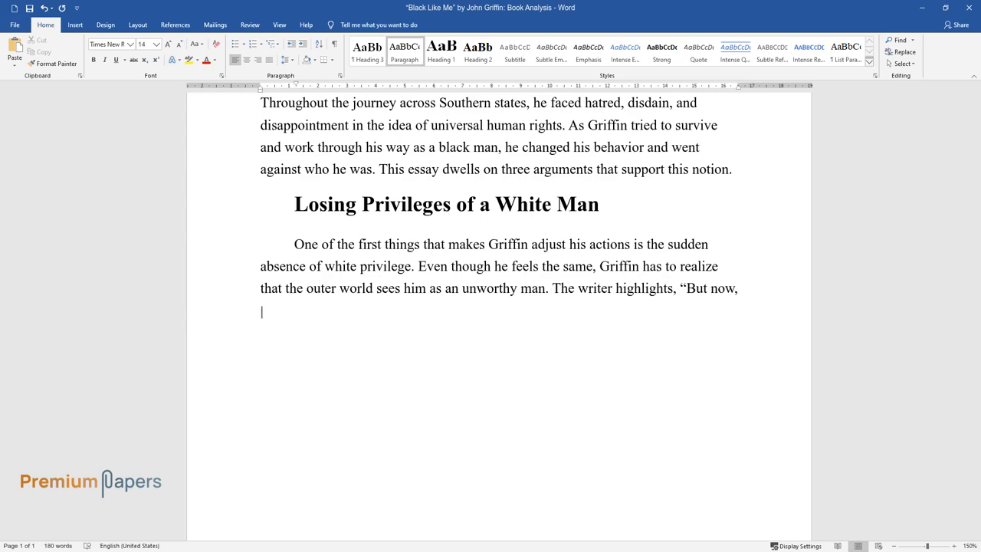
{"action": "type", "text": "though I was the same person with the same appetite, the same appreciation, and even the same w"}
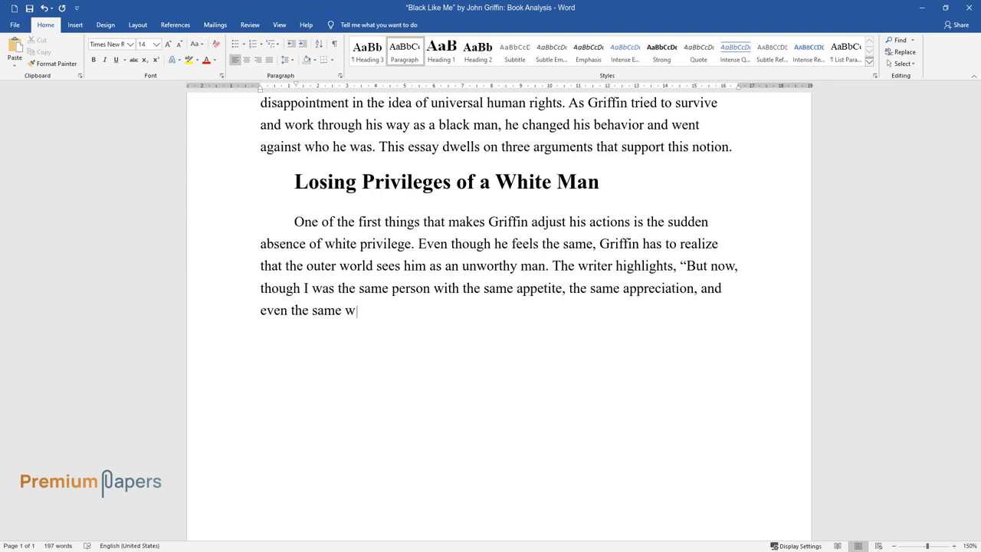
{"action": "type", "text": "allet, no power on earth could get me inside this place for a meal.\" While Griffin is reading th"}
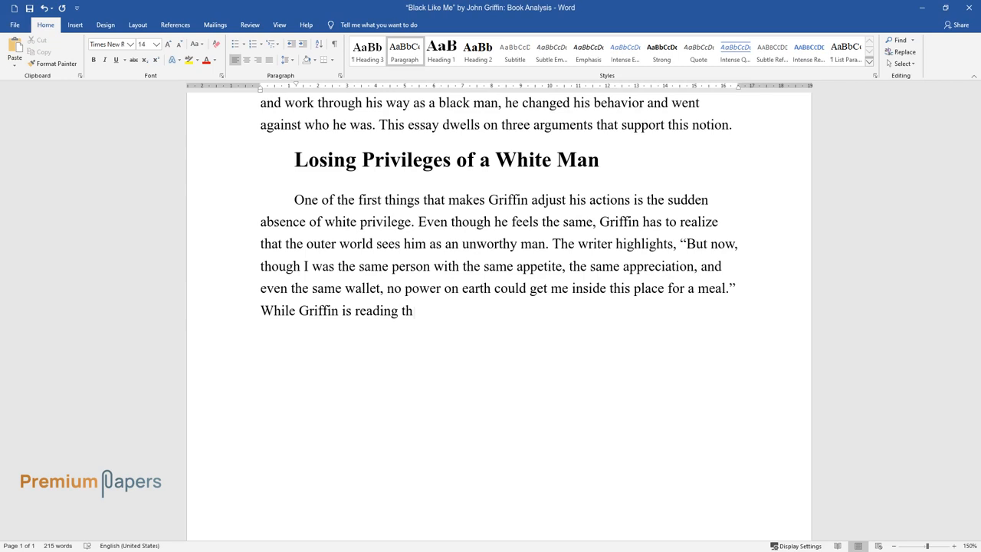
{"action": "type", "text": "he menu, he feels that people are looking at him with disrespect. The doors of the famous restaurants in New Orleans are not open for him anymore."}
{"action": "type", "text": "Black people were familiar"}
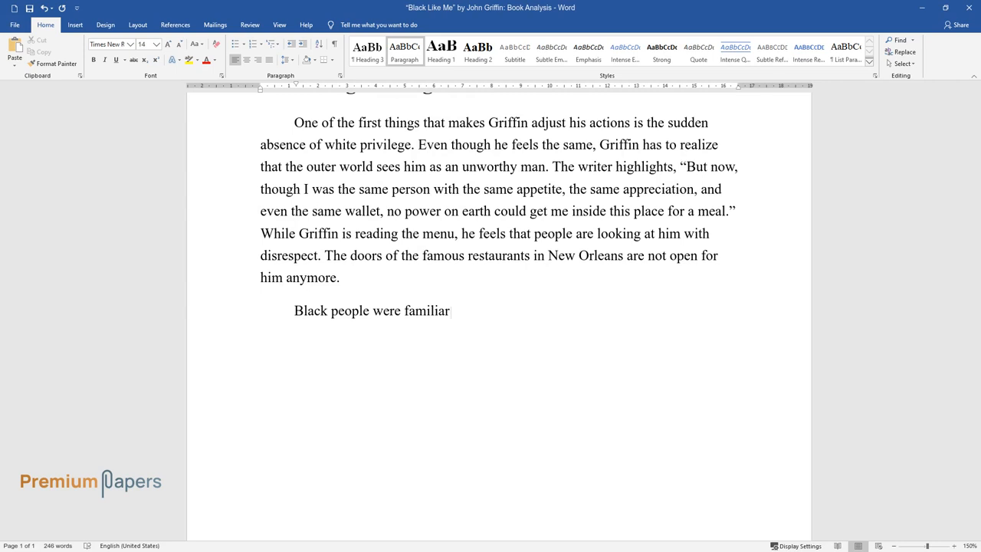
{"action": "type", "text": "with accepted codes of behavior, but Griffin had to adapt and forget his past habits. He lea"}
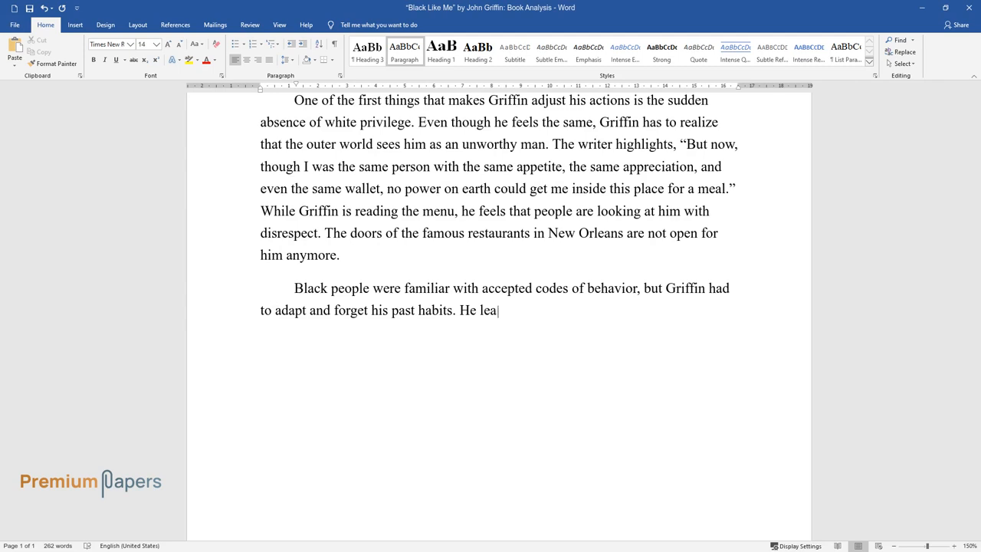
{"action": "type", "text": "rns that many Negroes display contempt for the Black community because it brings hardships. Later, in the park, he wants to find compassion from a stranger who does not look like a racist"}
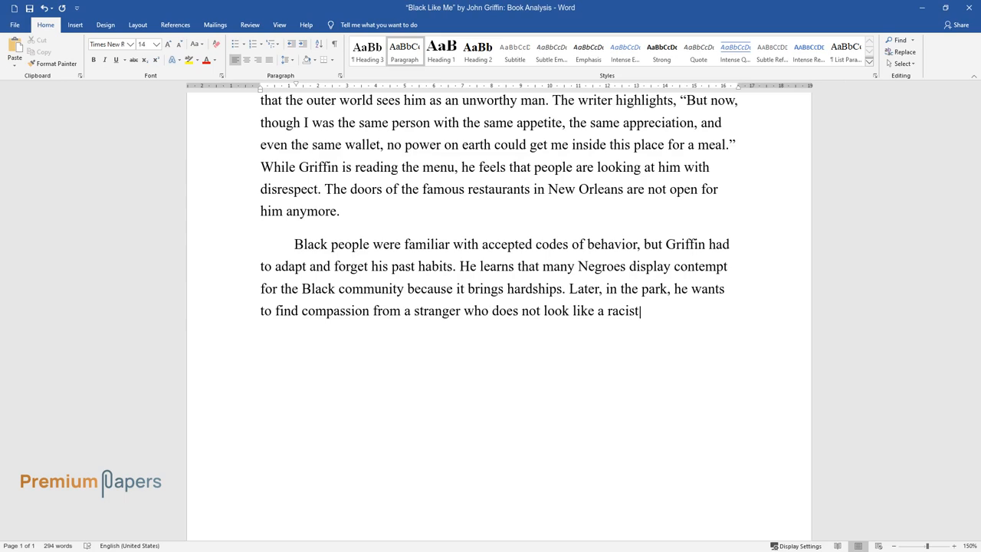
{"action": "type", "text": ", but the reality proves different. Griffin slowly starts to accept the rules of the game, put"}
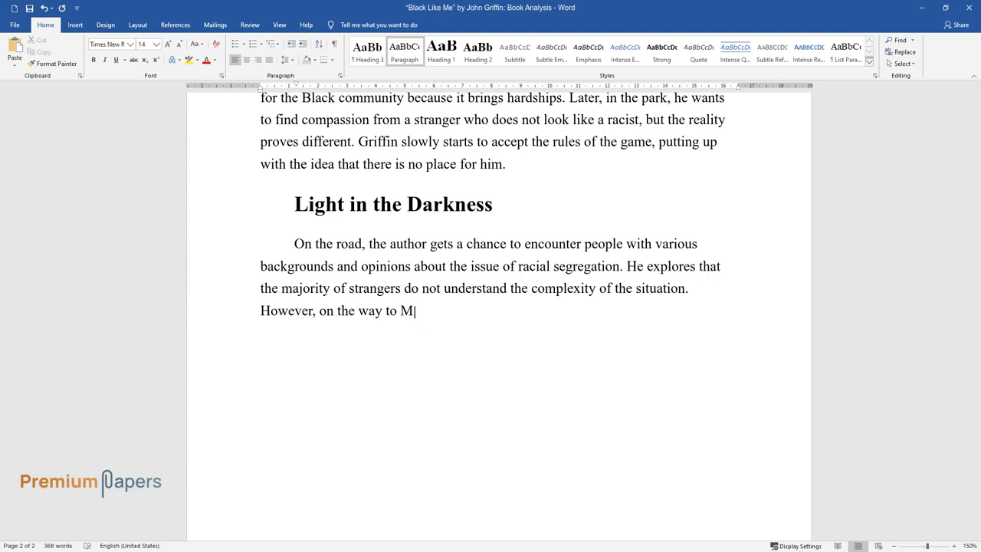
{"action": "type", "text": "obile, Alabama, Griffin meets a young man that possesses a different vision. The writer underlines, “He looked young, not over twenty, and I wondered how he had escaped the habit of guard"}
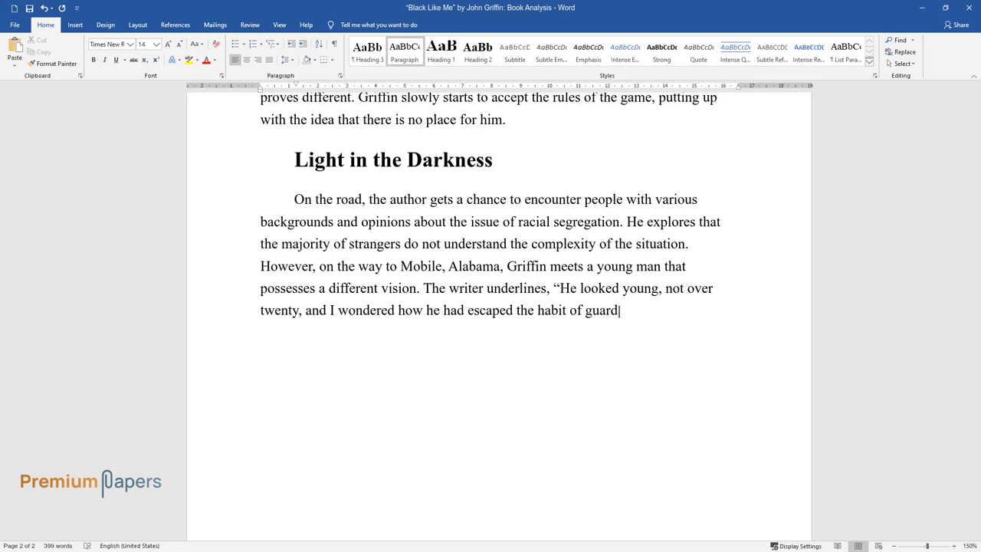
{"action": "type", "text": "ed fencing that goes on constantly between whites and Negroes in the South wherever they meet."}
{"action": "type", "text": "This young construction worker is the first person that"}
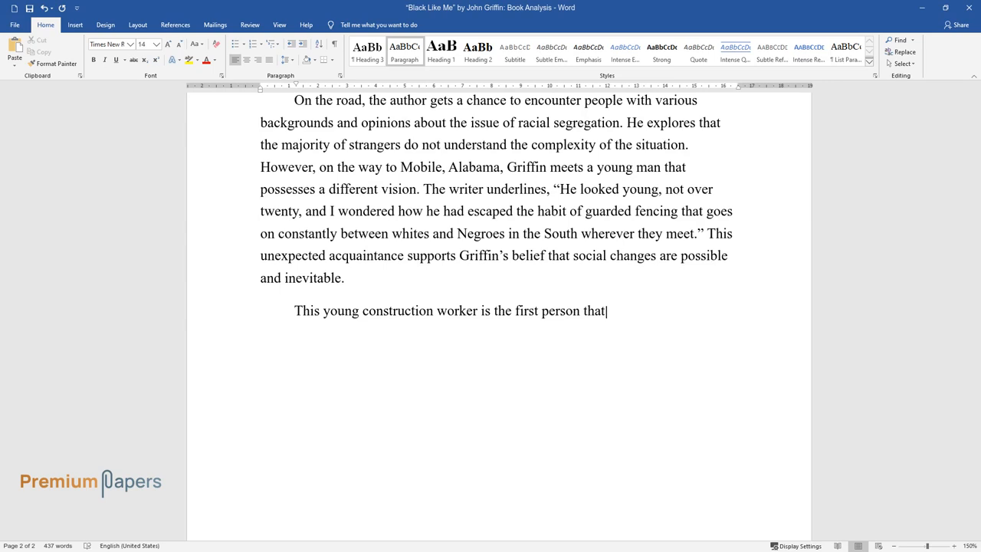
{"action": "type", "text": "does not express disgust or hostility just because of their skin color. Hence, Griffin con"}
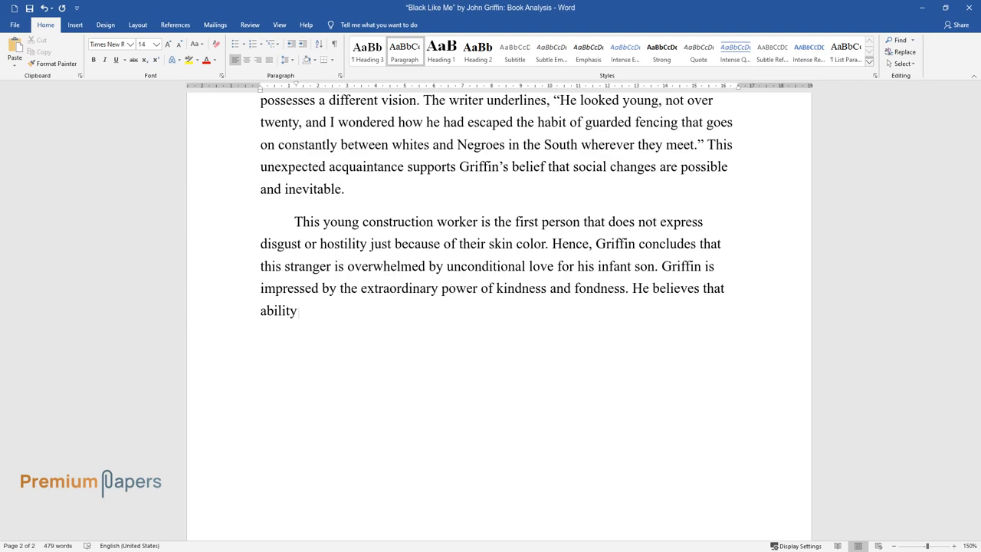
{"action": "type", "text": "to love, care and respect can cure American society and help build a just future. The auth"}
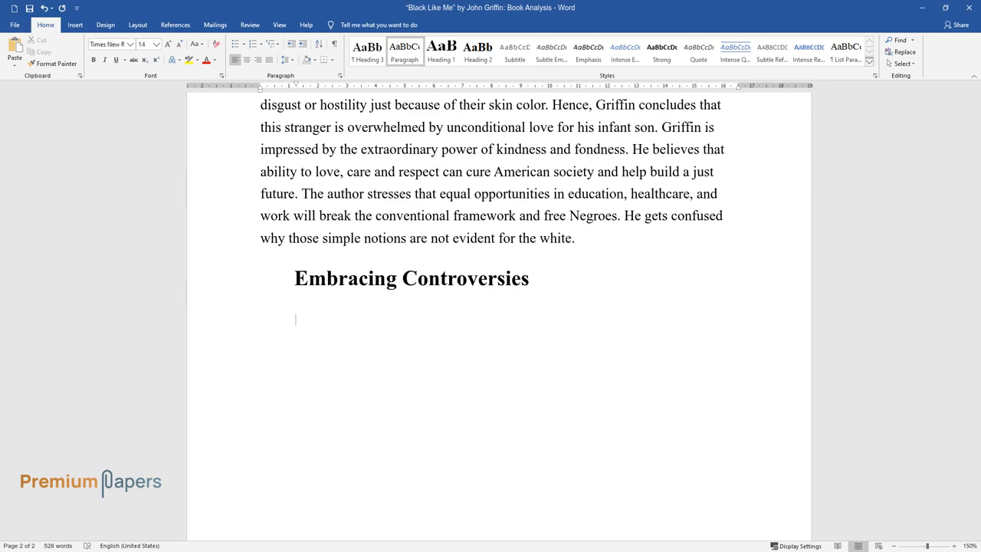
{"action": "type", "text": "In time, Griffin is getting used to changing his skin color, being black during t"}
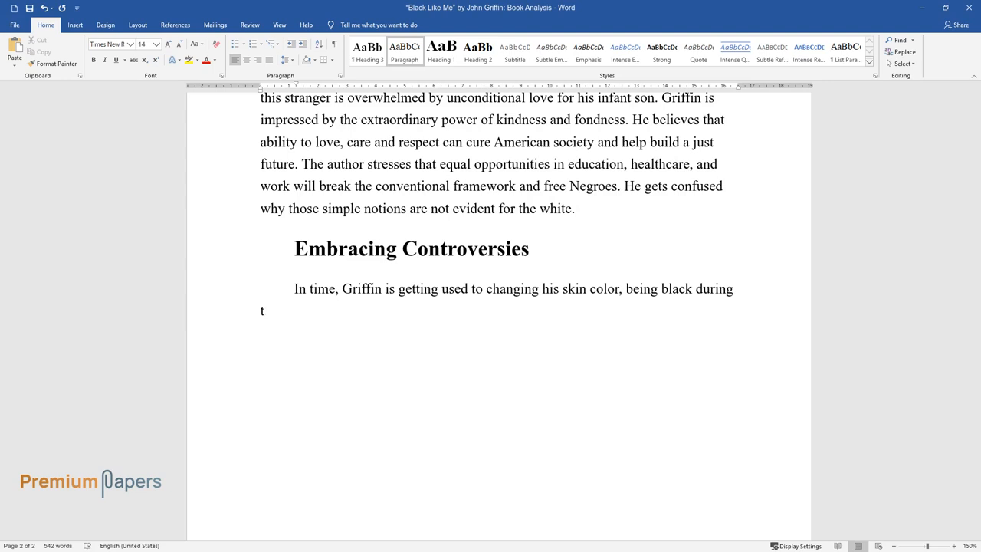
{"action": "type", "text": "he day and white in the evening. This approach allows him to grasp the controversies of the"}
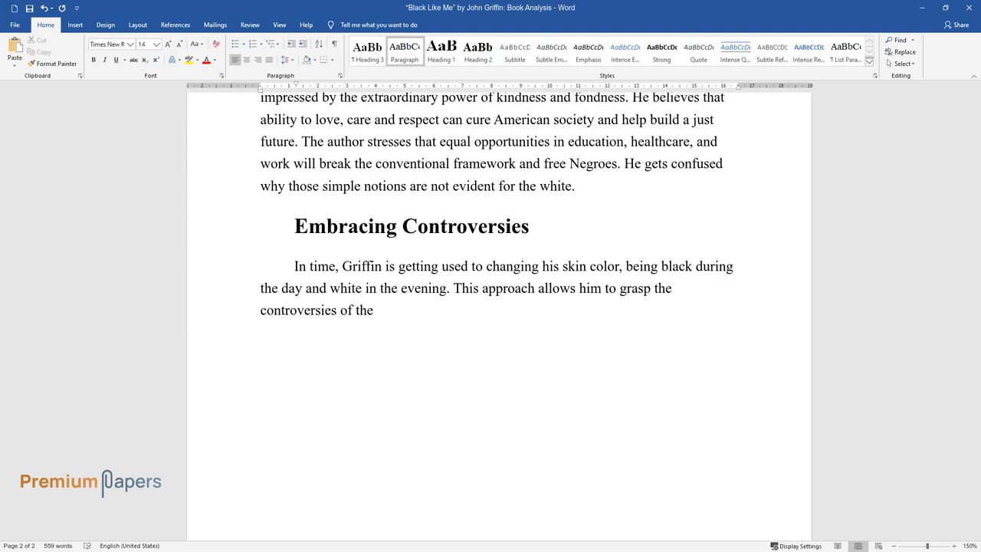
{"action": "type", "text": "segregated South. The writer points out that “I was the same man, whether white or black."}
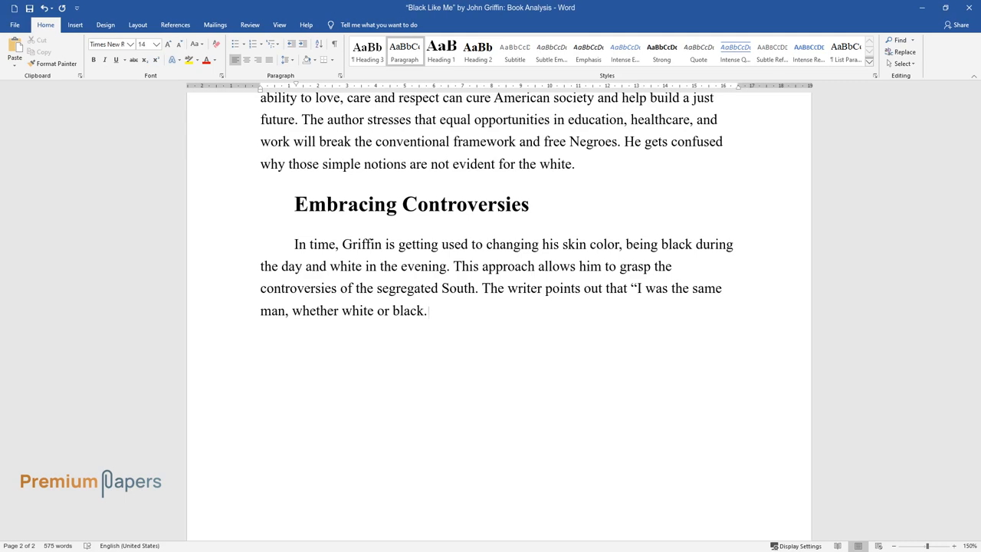
{"action": "type", "text": "Yet when I was white, I received the brotherly-love smiles, and privileges from whites an"}
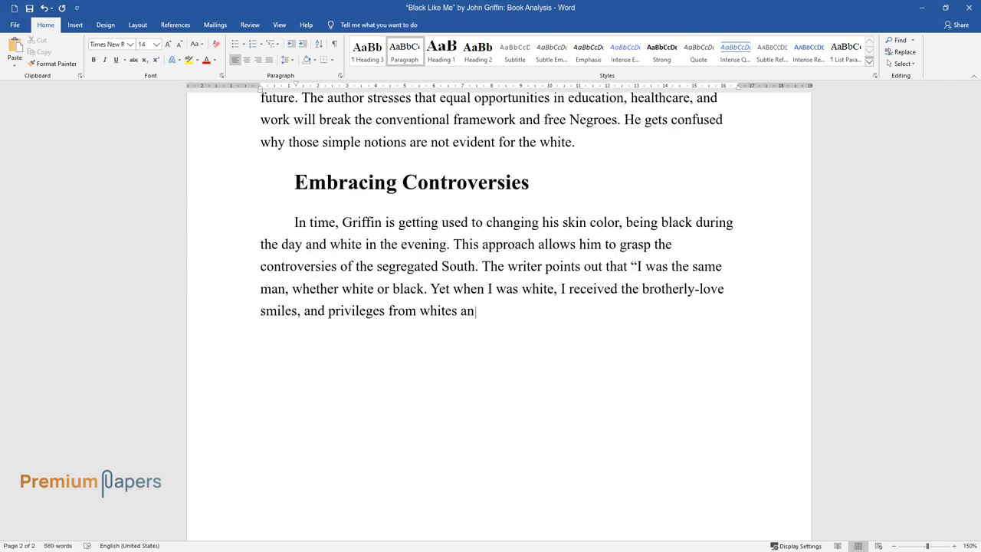
{"action": "type", "text": "d the hate stares or obsequiousness from Negroes. And when I was a Negro, the whites judged"}
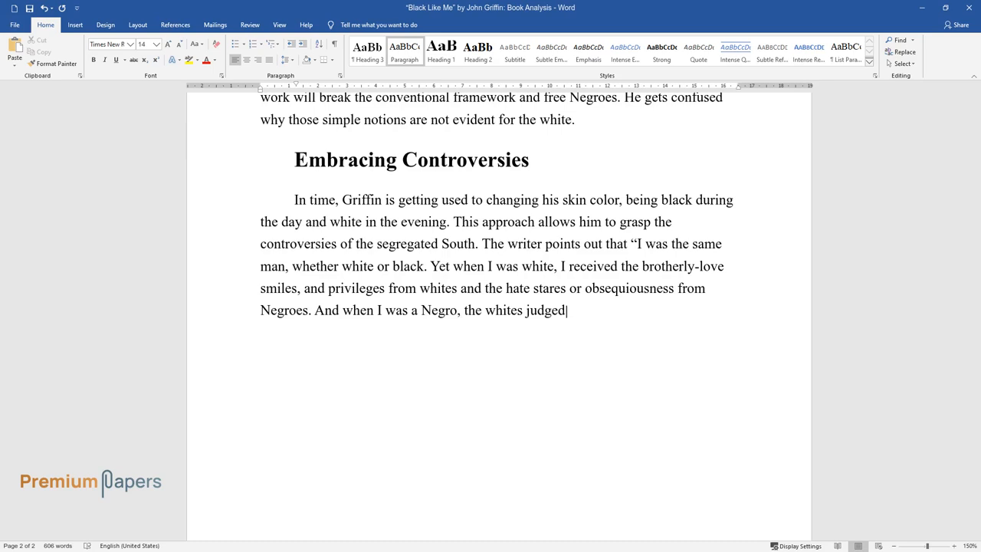
{"action": "type", "text": "me fit for the junk heap, while the Negroes treated me with great warmth.\" He cannot comp"}
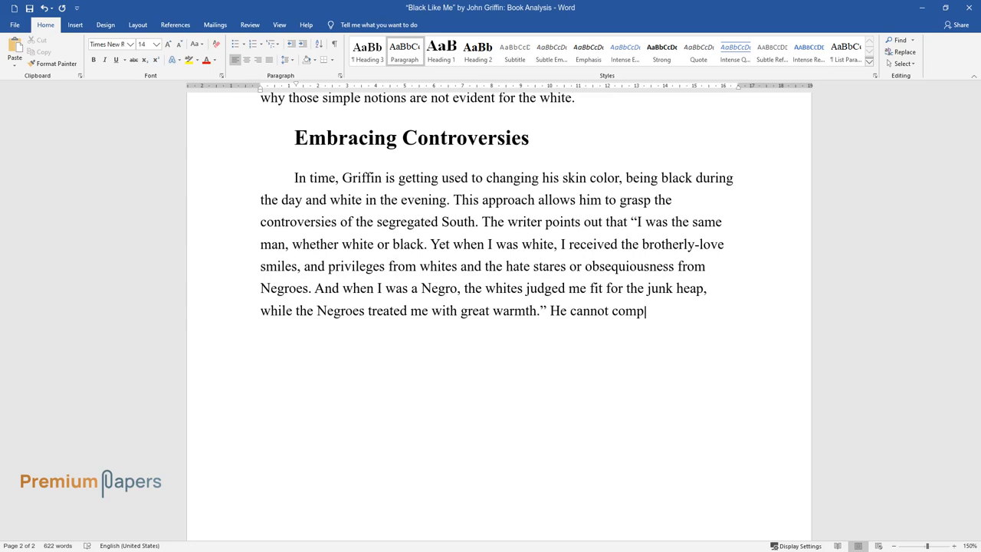
{"action": "type", "text": "rehend why someone's identity and social status depend solely on skin color. Furthermore, Griffin is baffled to experience such a big gap between white and black communities."}
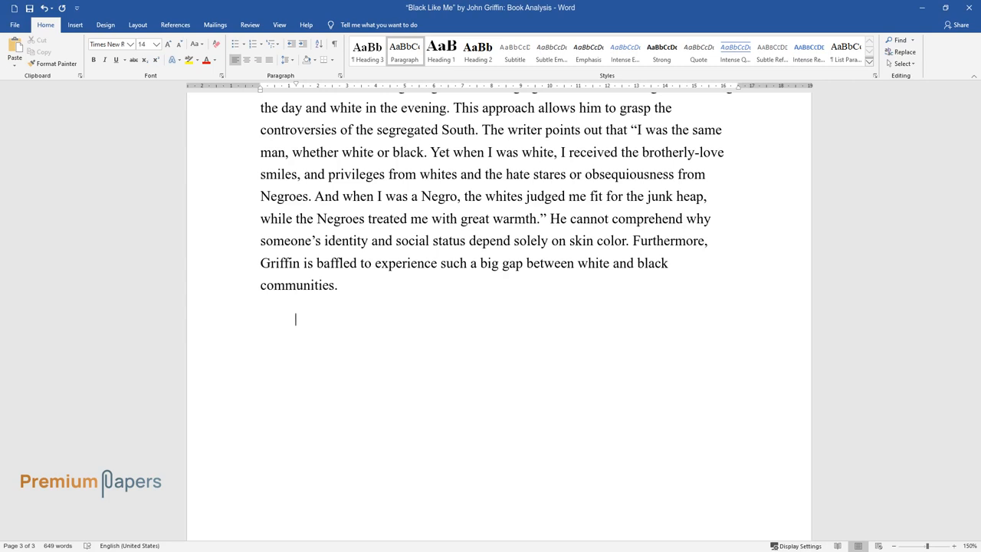
{"action": "type", "text": "In his role, Griffin is following behavioral patterns expected by the publ"}
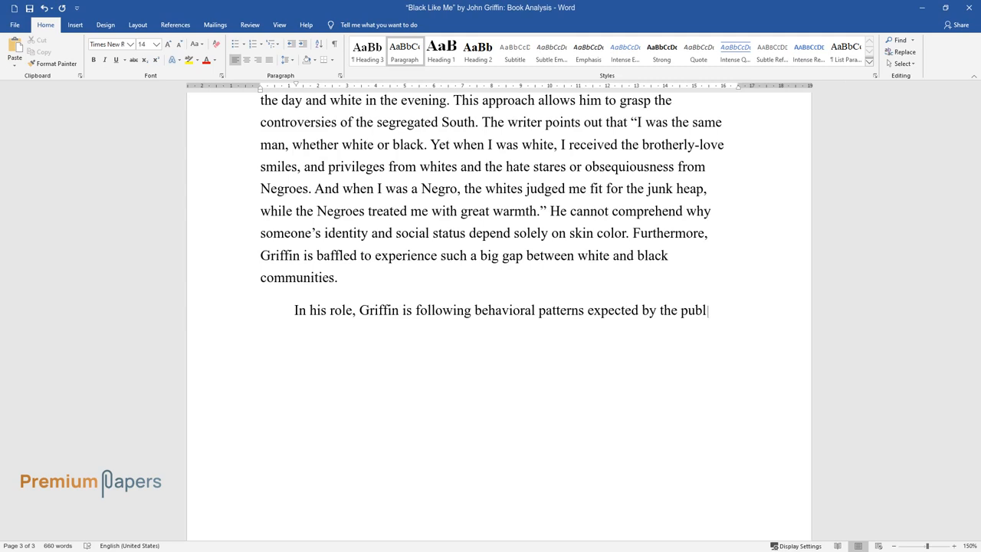
{"action": "type", "text": "ic. He rushes to carry a white lady's bags because that complies with what black people have to do. Griffin shows obedience and respect to carry on and complete his mission. He has"}
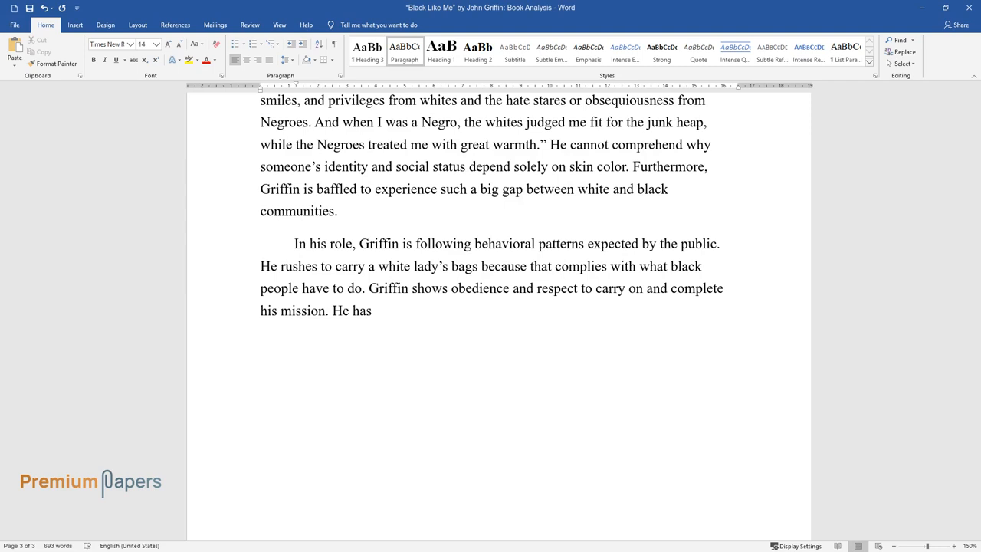
{"action": "type", "text": "to challenge his fundamental principles to feel the burden of underprivileged individuals."}
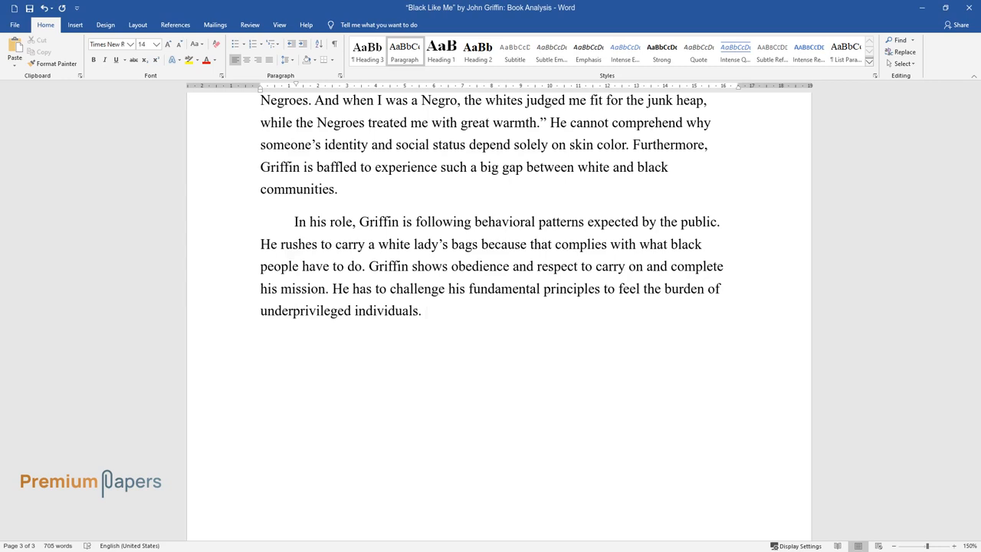
{"action": "type", "text": "Griffin goes through a conscious self-immersion into blackness that lets him discover the underlying truth of people’s survival."}
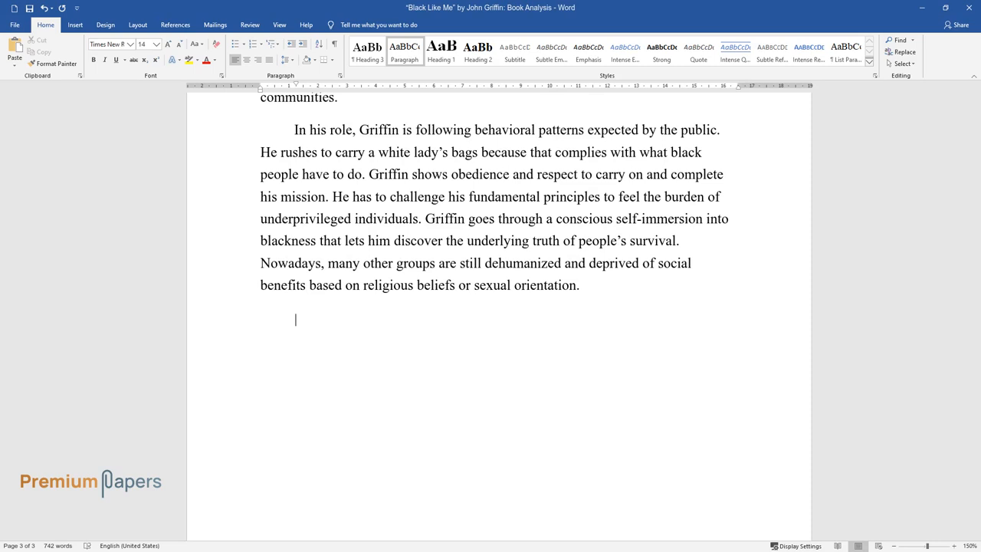
{"action": "type", "text": "Griffin finds out that black and white people tend to treat each other differently"}
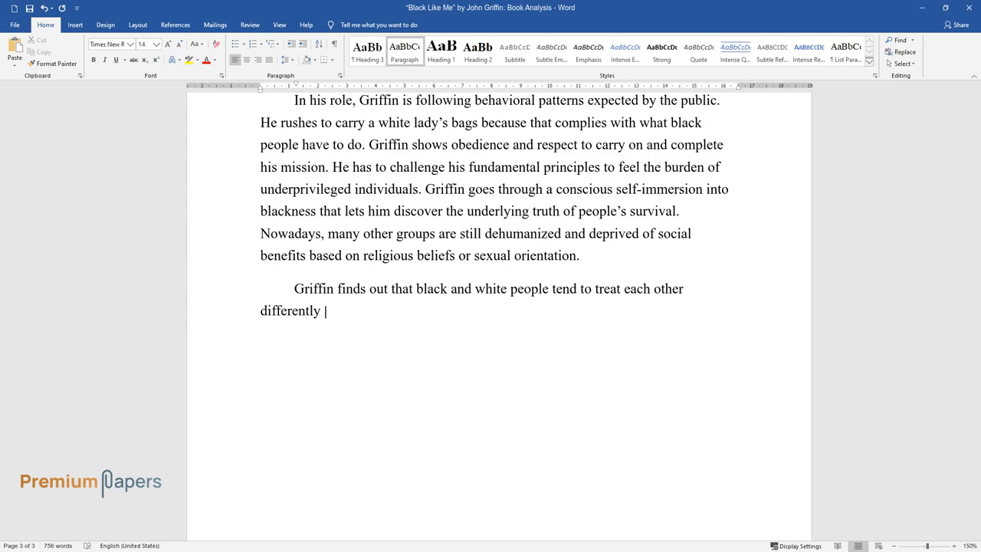
{"action": "type", "text": "because they have little understanding of each other's lives. By adapting to the lifestyle of Negr"}
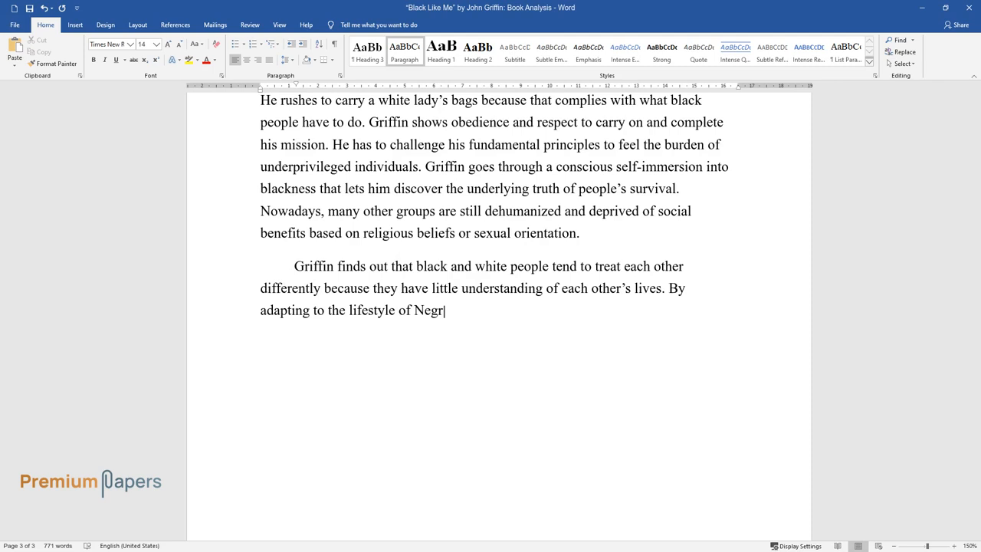
{"action": "type", "text": "oes, the writer discovers that blacks are eager to help him, treating him like a brother. He ack"}
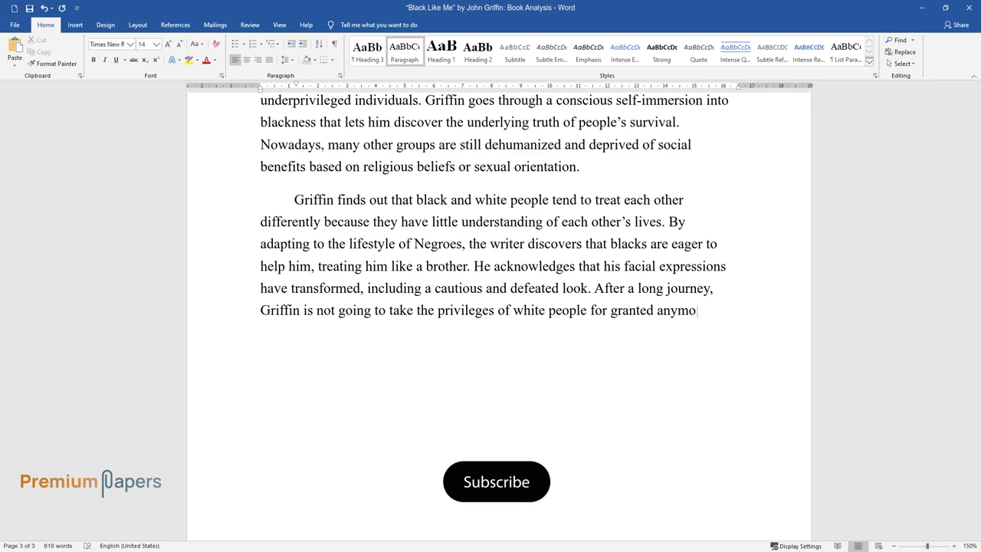
{"action": "type", "text": "Even though his illusions have been shattered, he continues to believe in the generosity of a"}
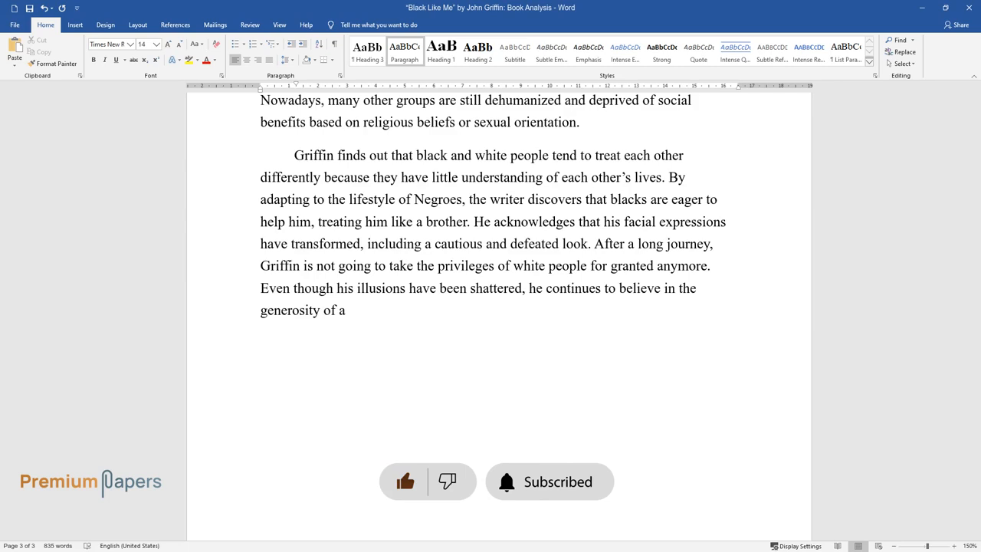